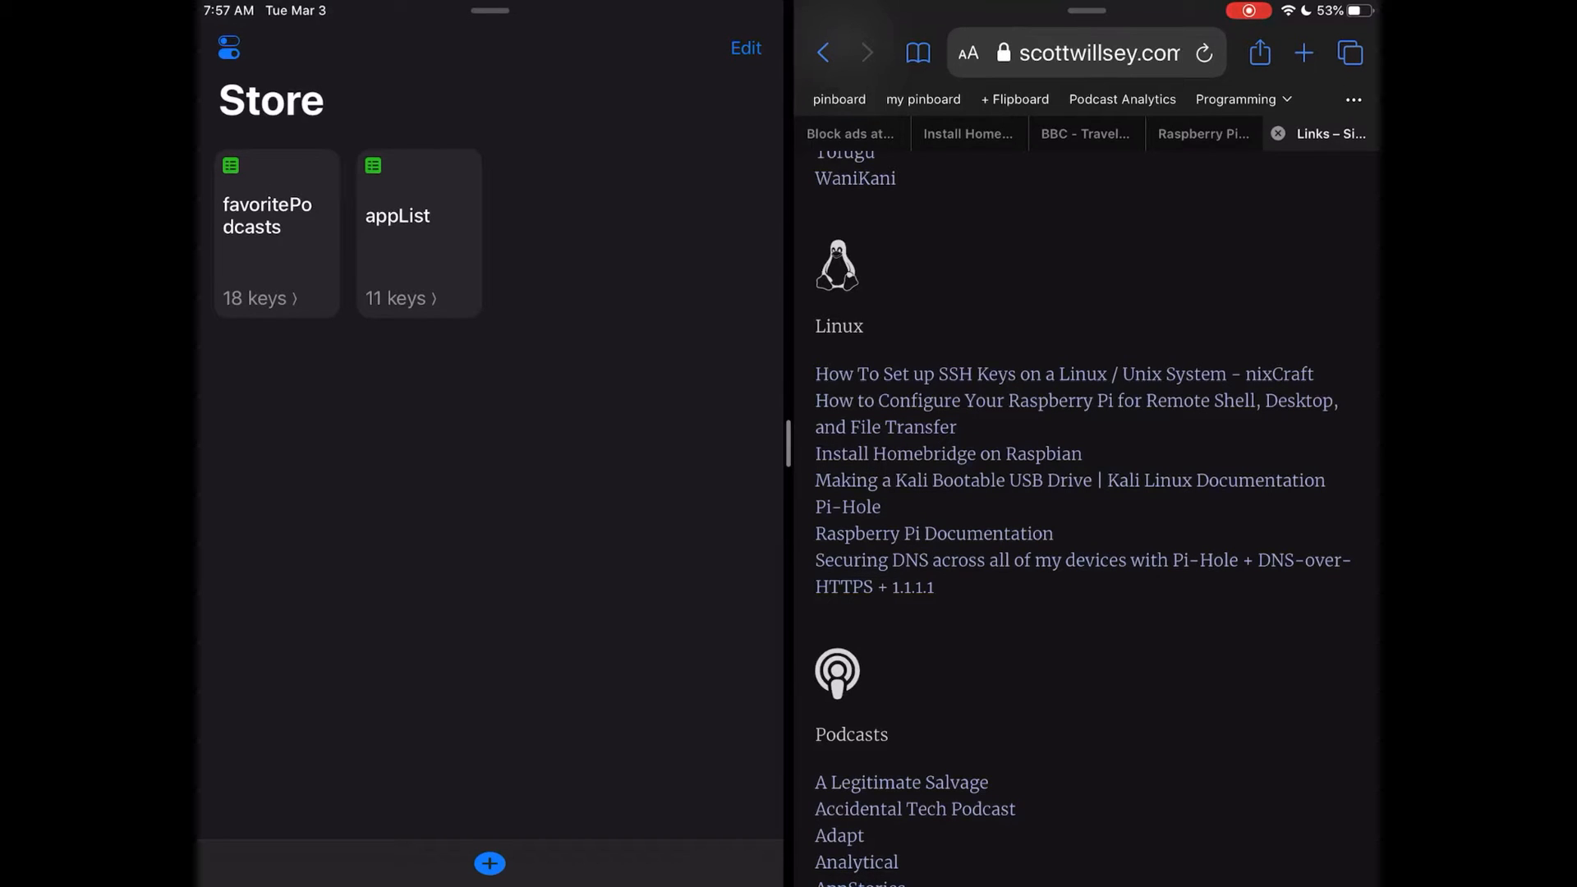
# Scroll the Publish shortcuts to run the one opening Data Jar at scottwillsey › linux.
pyautogui.scroll(3)
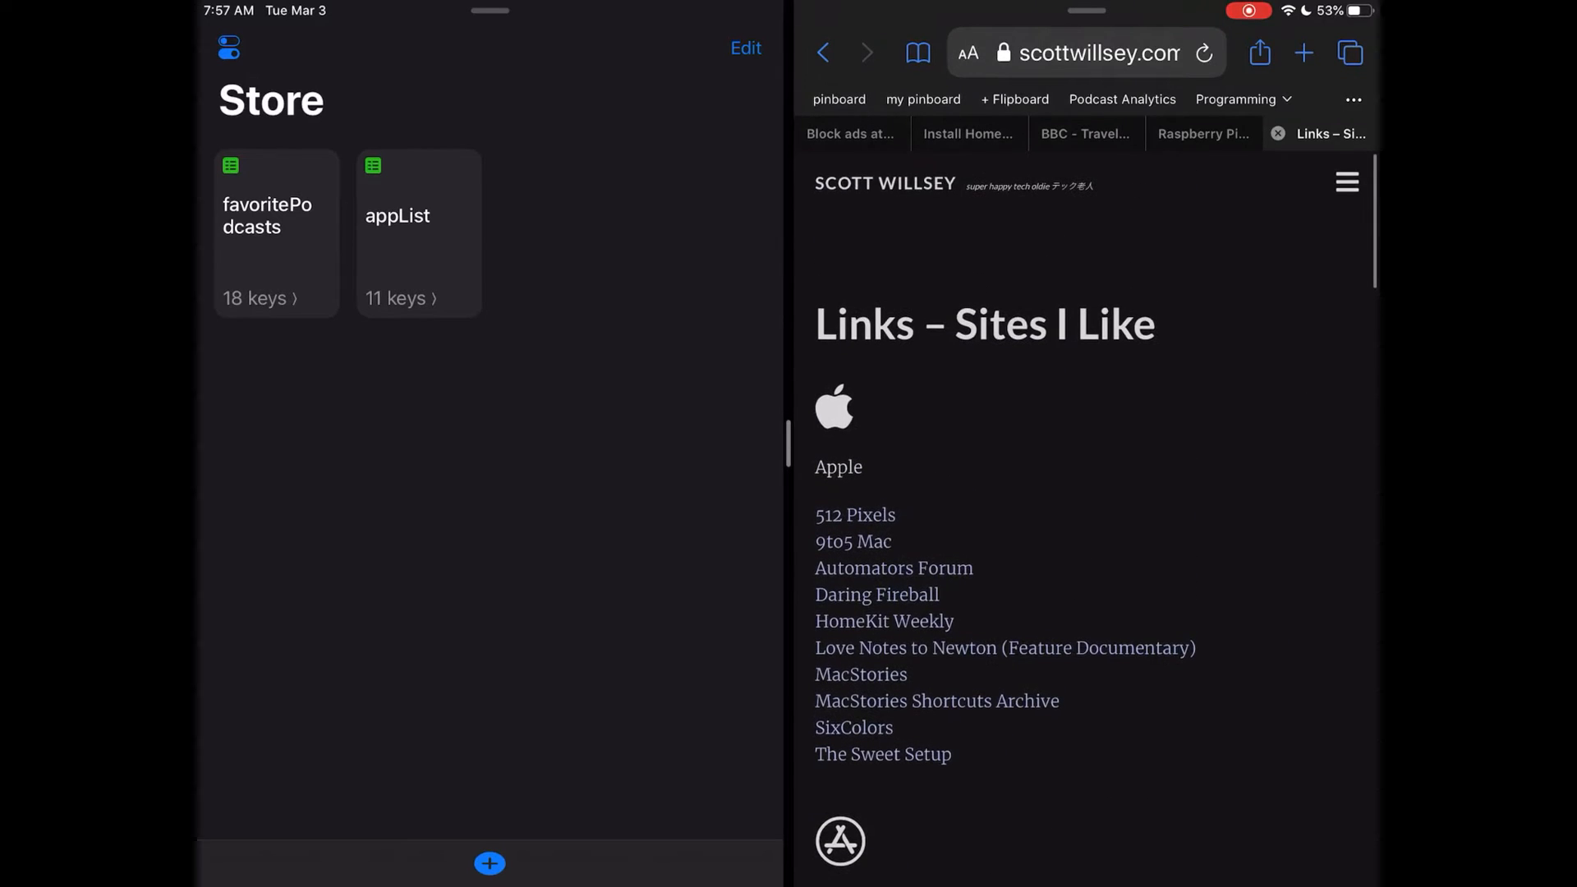
pyautogui.scroll(-3)
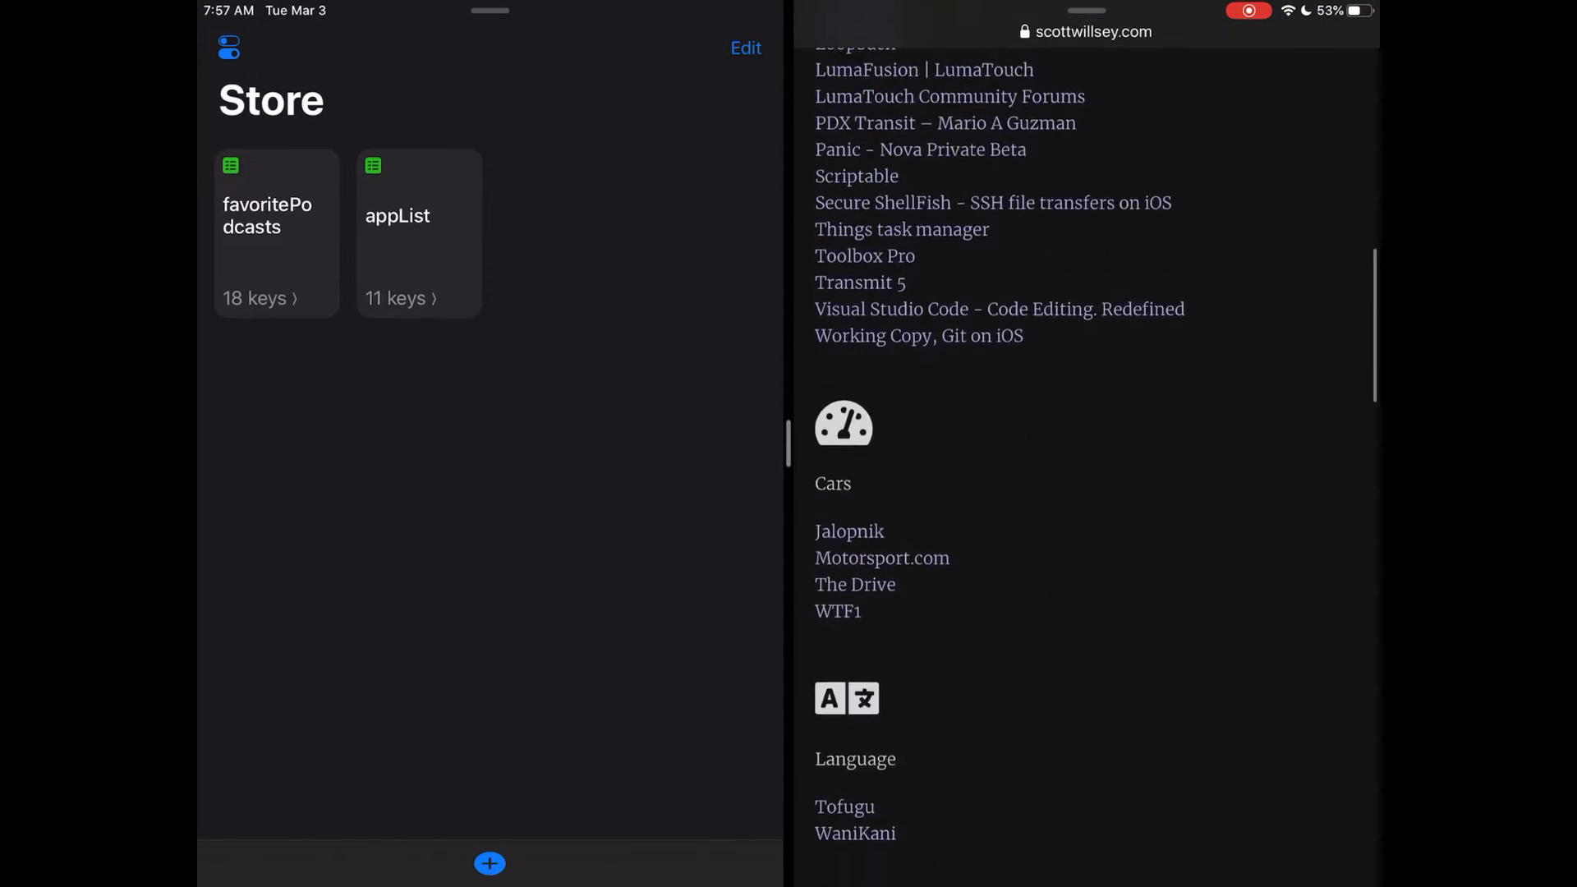
pyautogui.scroll(-3)
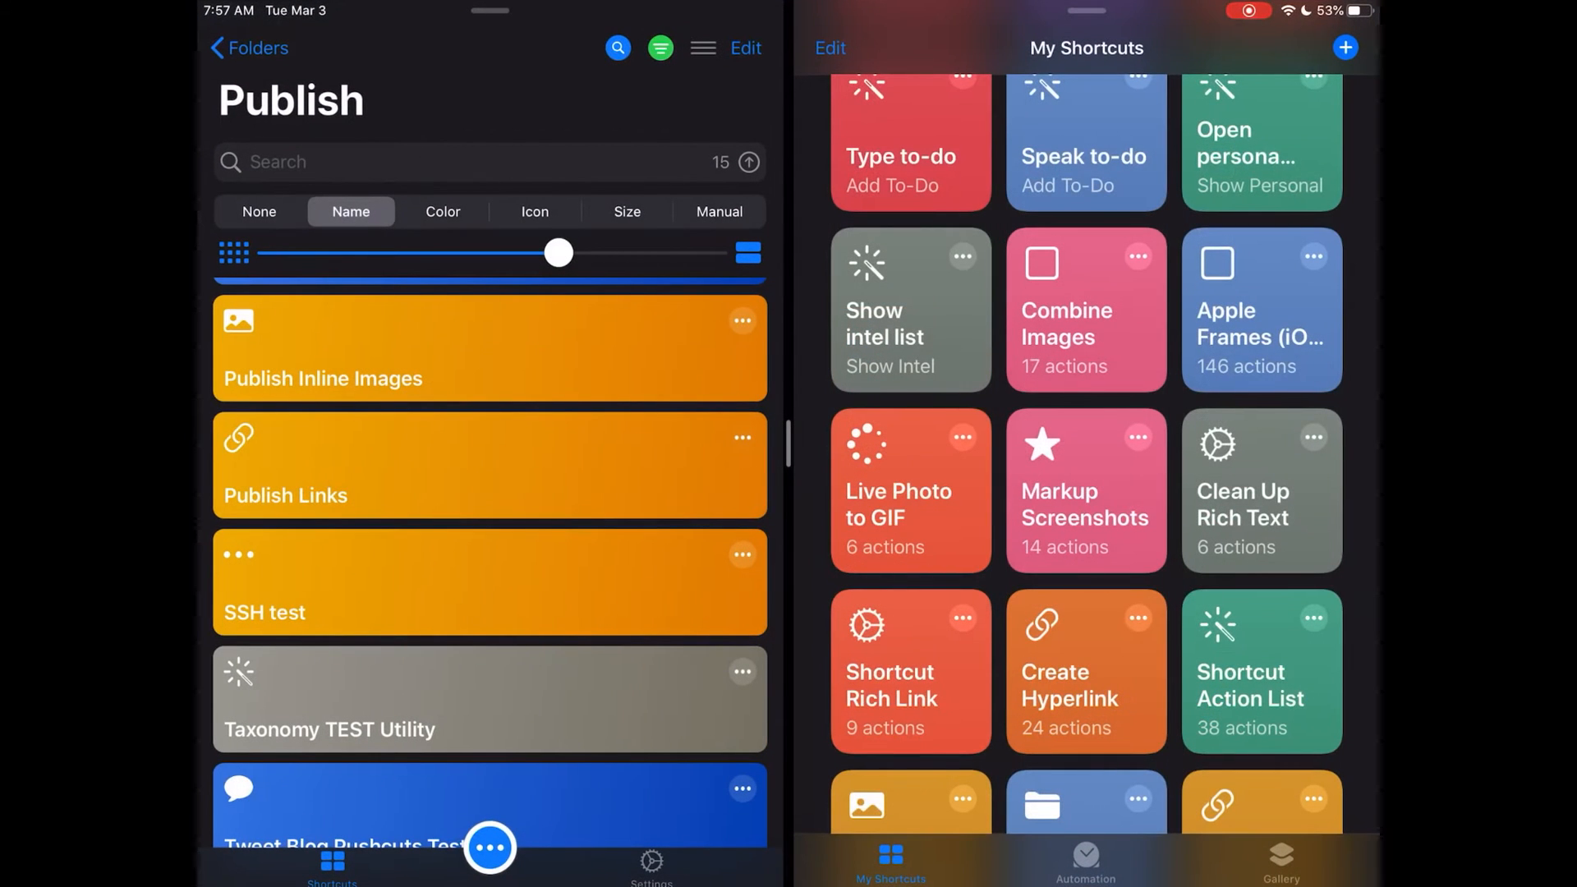
pyautogui.scroll(-3)
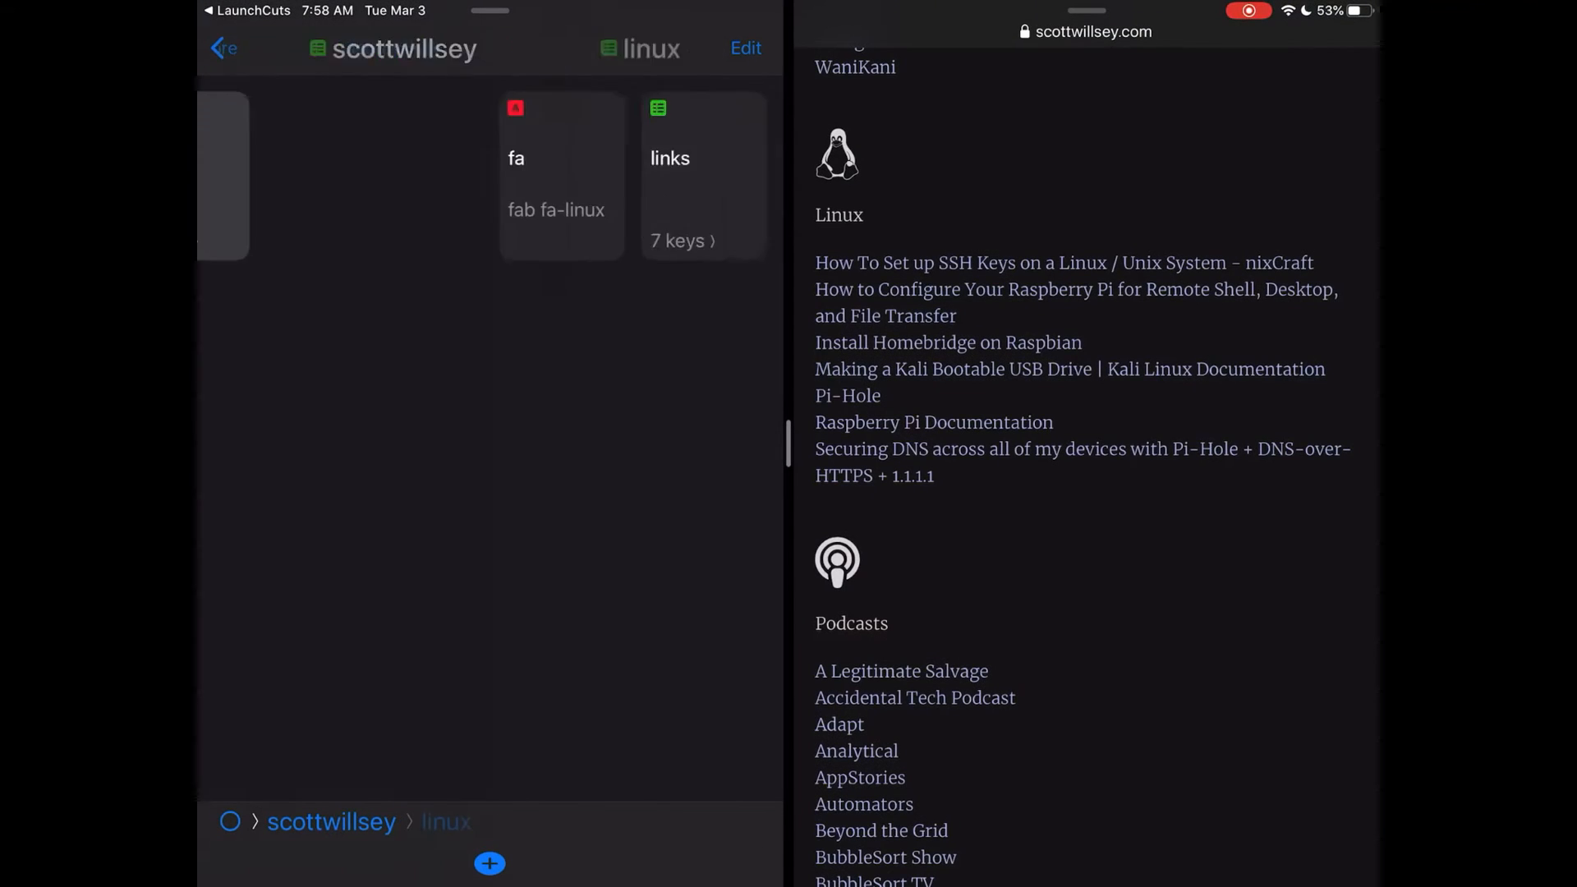
# Open the linux links list to add the raspberrypi.org Pi-hole article URL.
pyautogui.click(668, 171)
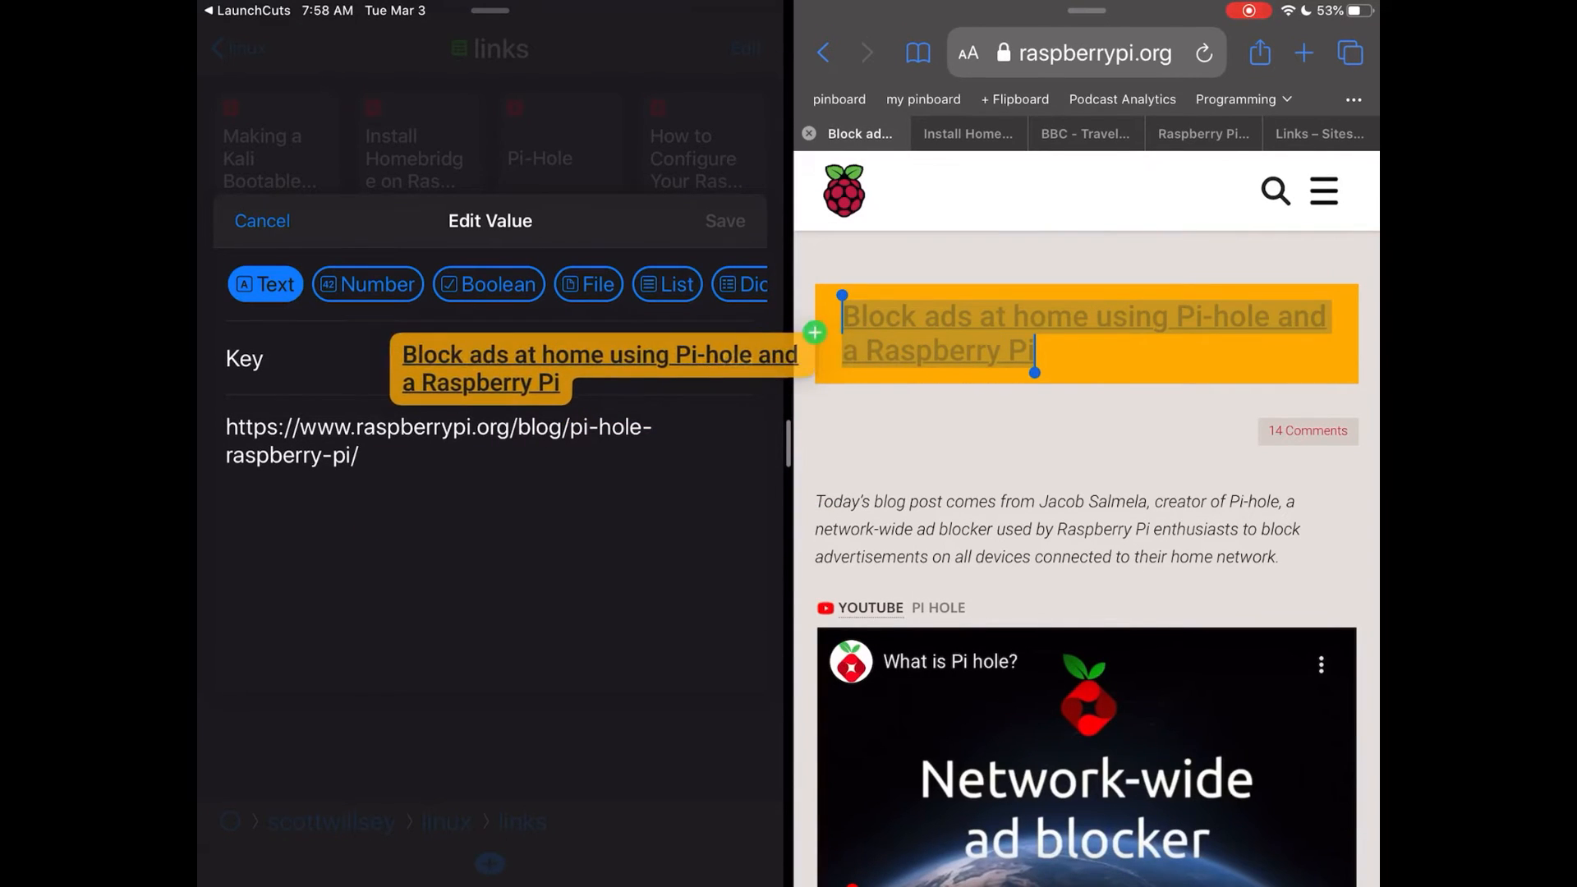
# Key the entry 'Block ads at home using Pi-hole and a Raspberry Pi' and save it.
pyautogui.moveTo(599, 367); pyautogui.dragTo(533, 359)
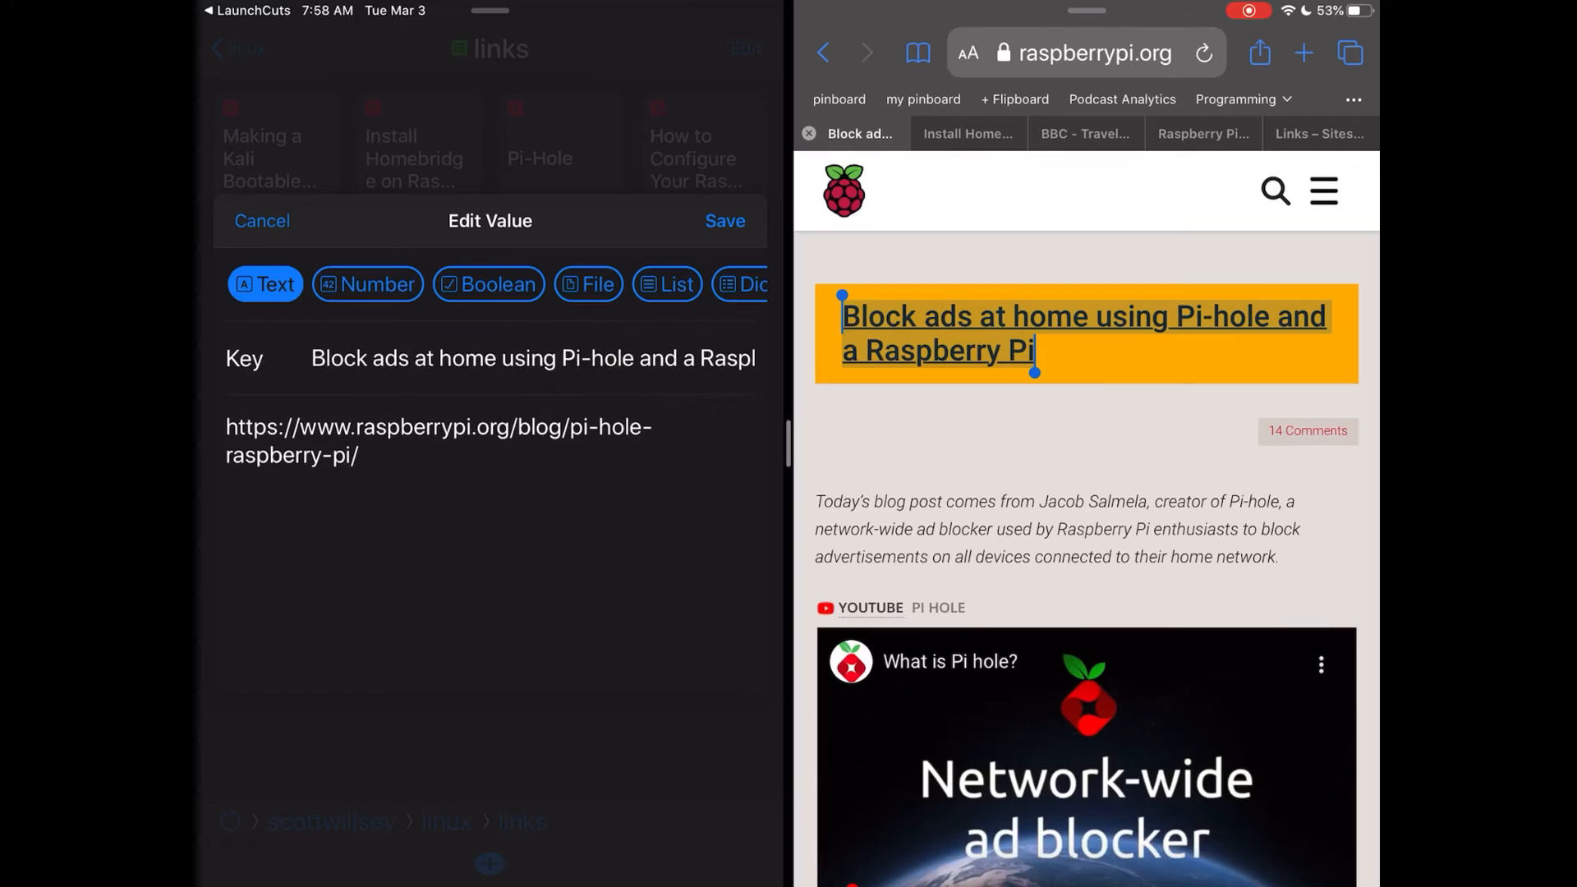
pyautogui.click(261, 220)
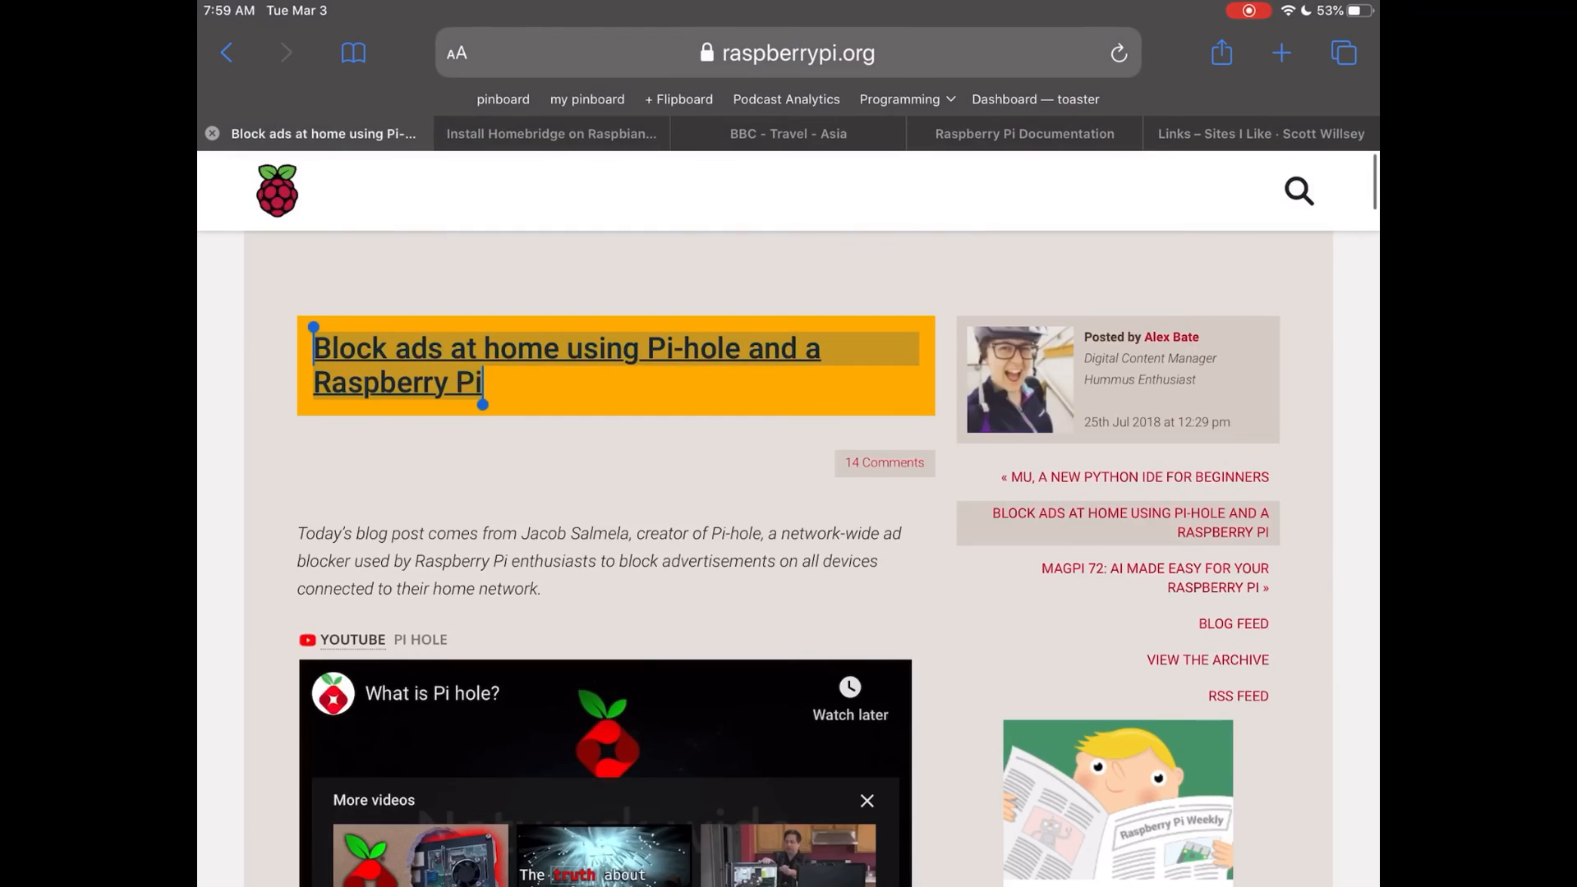
# Switch to the Links – Sites I Like tab showing the Linux section.
pyautogui.click(1260, 133)
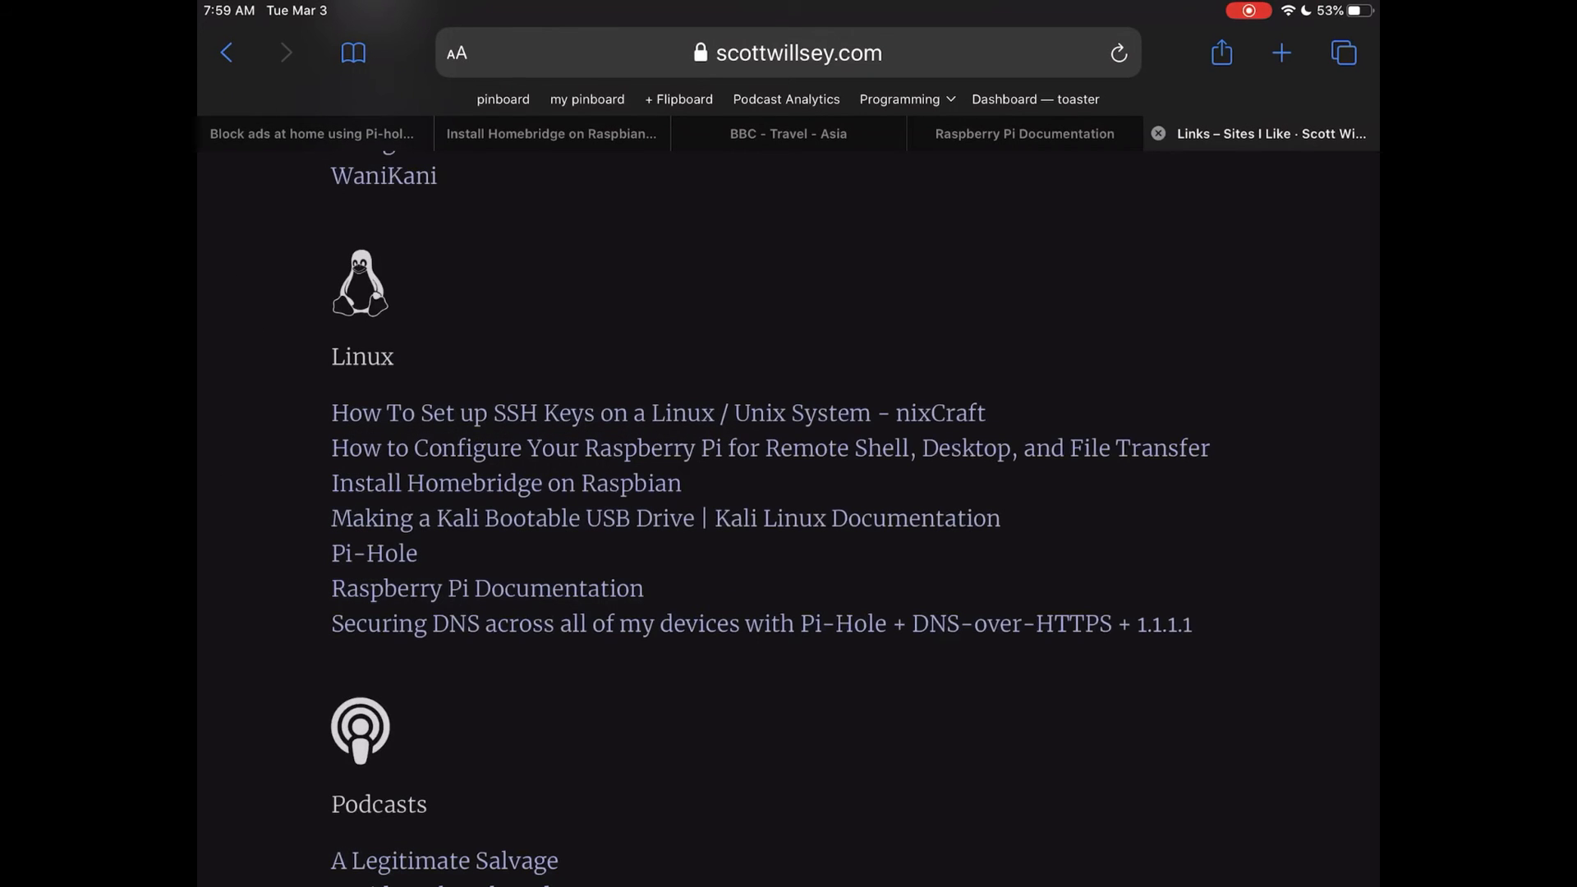